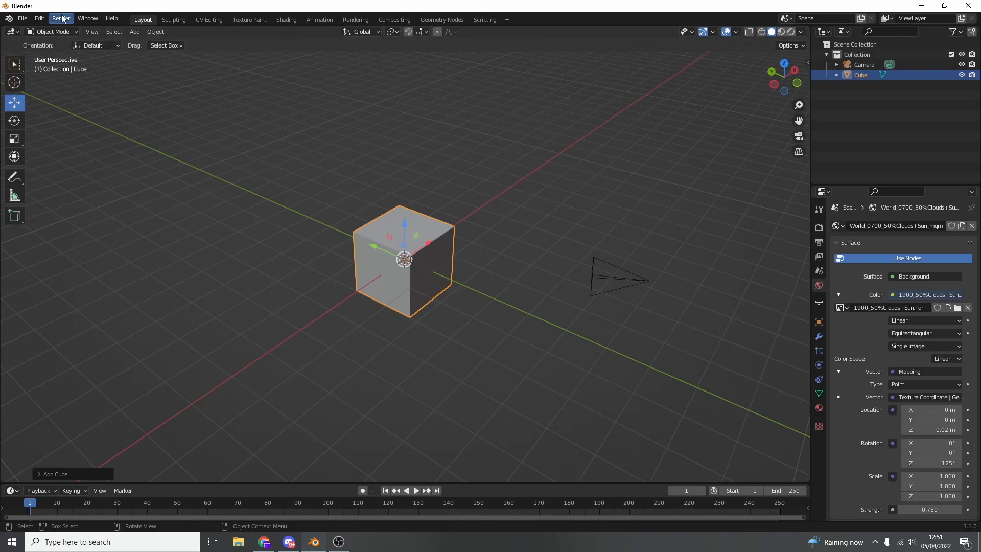
Switch the cube into Edit Mode for mesh editing.
{"action": "key", "text": "Tab"}
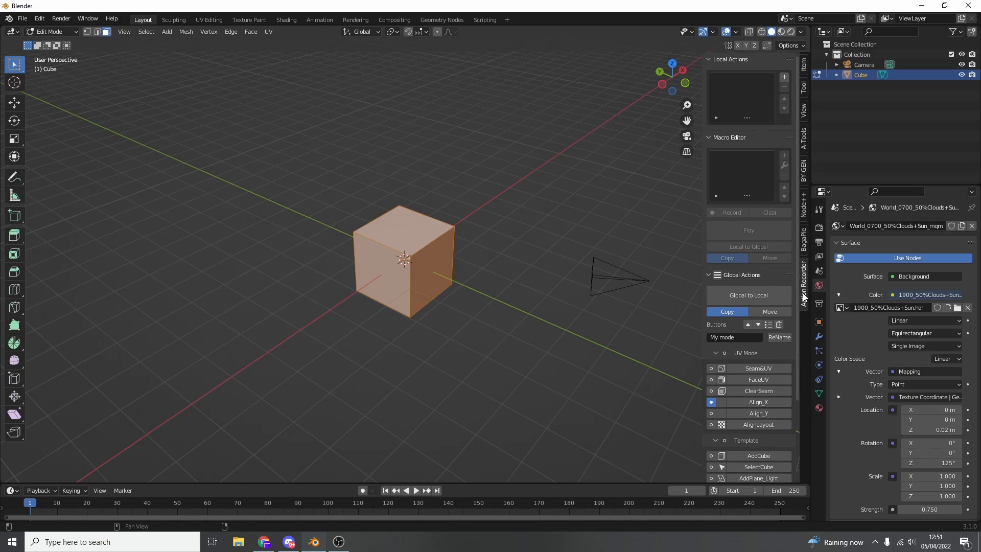
{"action": "mouse_move", "coordinate": [796, 67]}
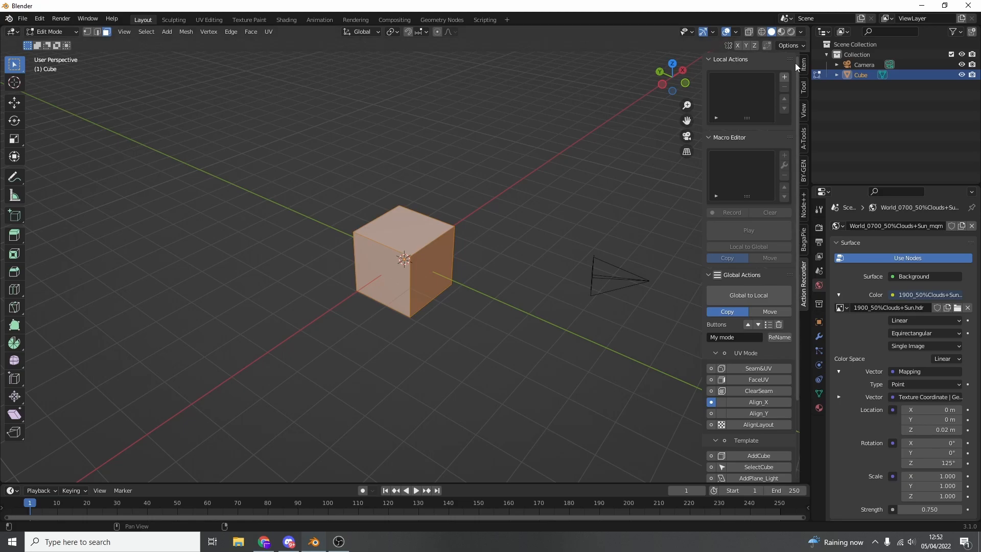
{"action": "mouse_move", "coordinate": [784, 77]}
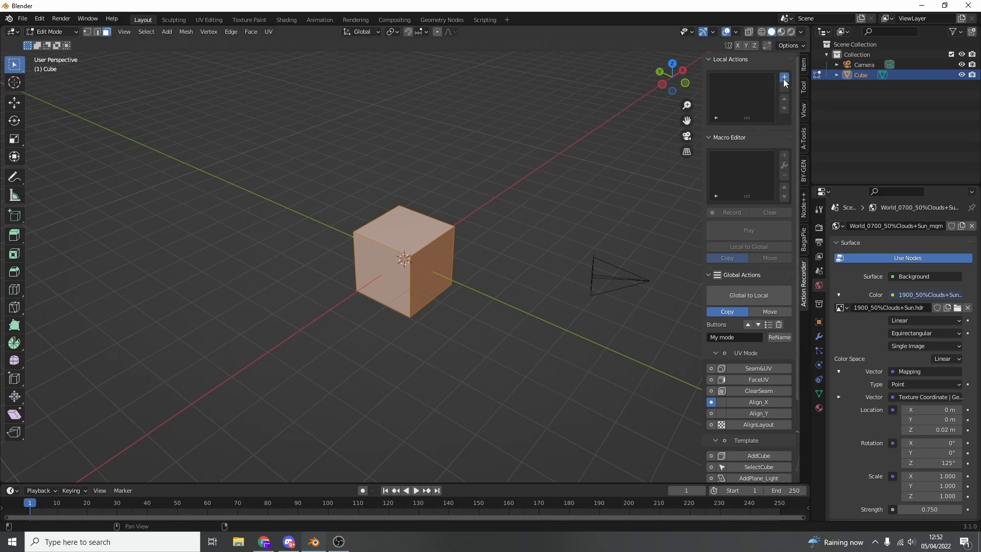
Add a new empty local action, Untitled.001, in the Action Recorder.
{"action": "left_click", "coordinate": [783, 77]}
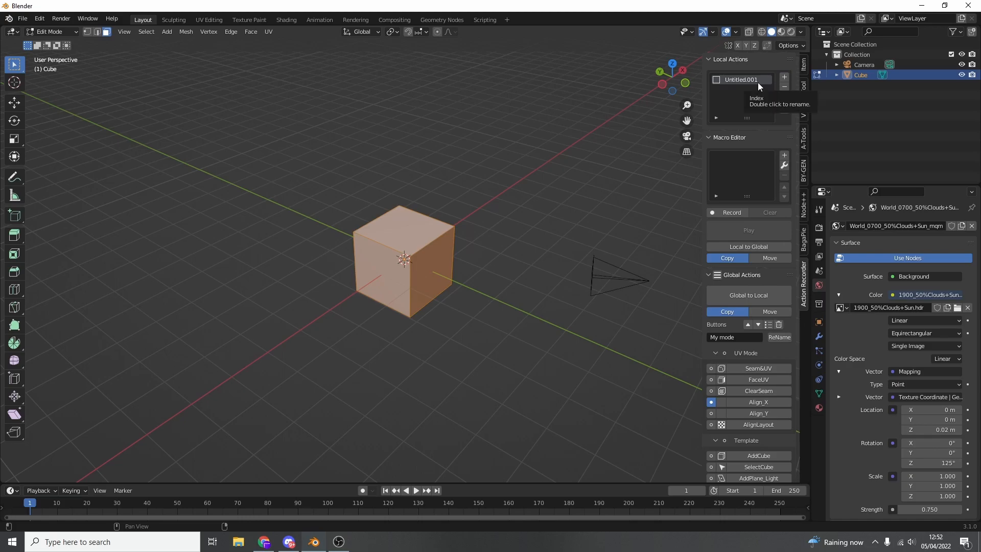
{"action": "mouse_move", "coordinate": [248, 20]}
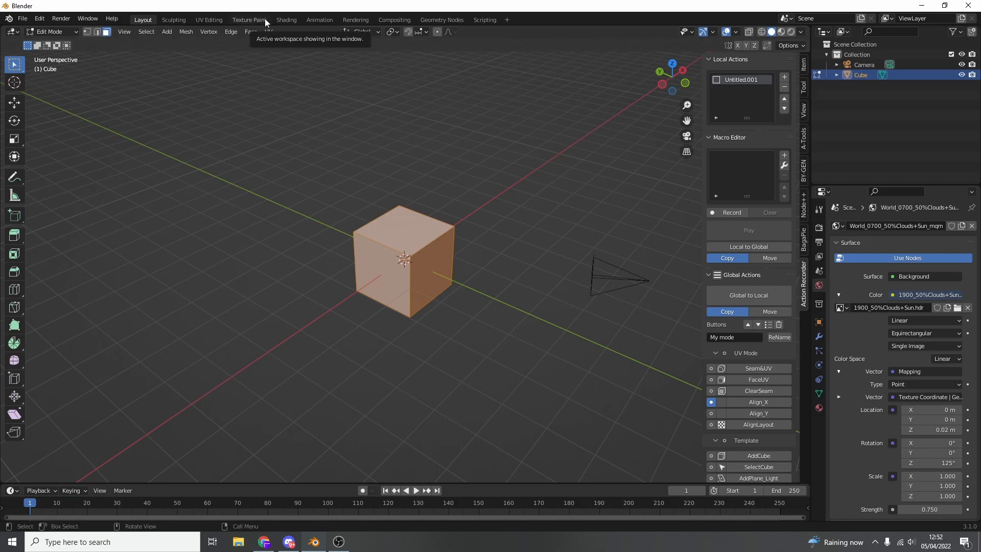
{"action": "mouse_move", "coordinate": [316, 101]}
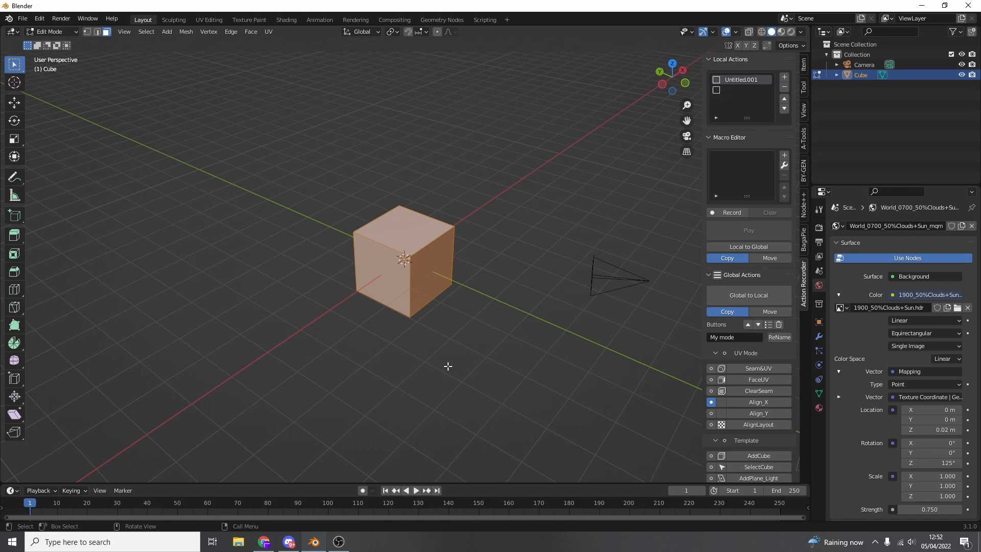
{"action": "mouse_move", "coordinate": [726, 213]}
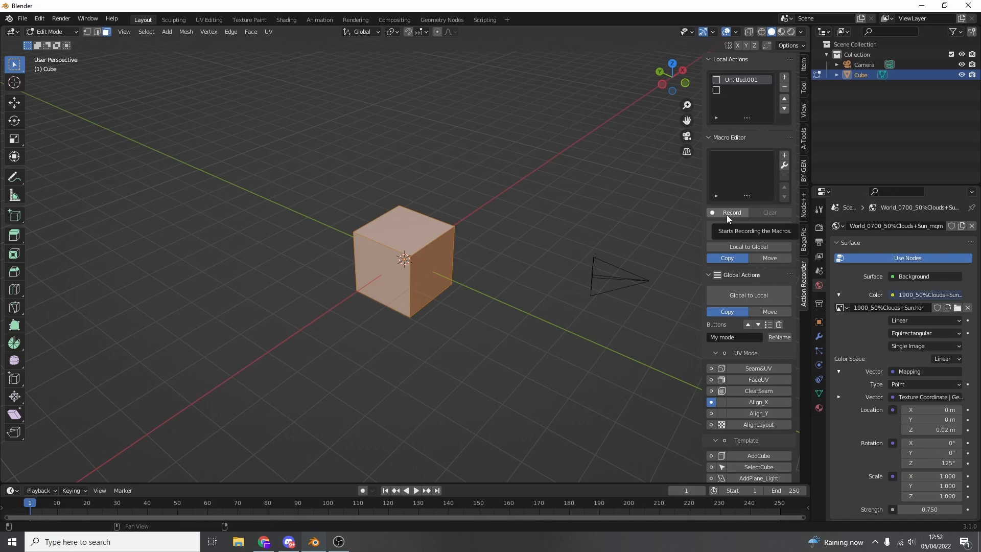
Record a Subdivide with 5 cuts into the macro and open its command for editing.
{"action": "left_click", "coordinate": [230, 31]}
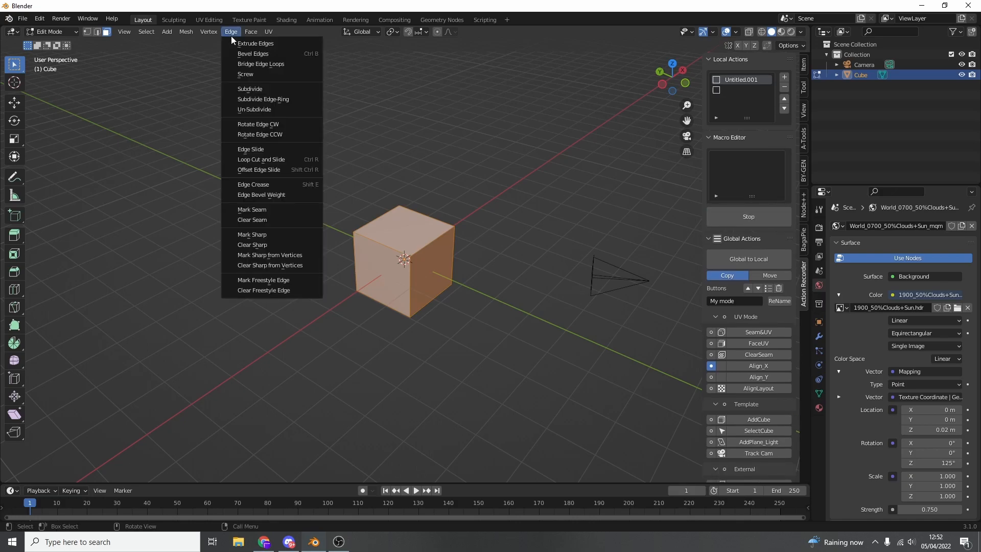
{"action": "left_click", "coordinate": [249, 89]}
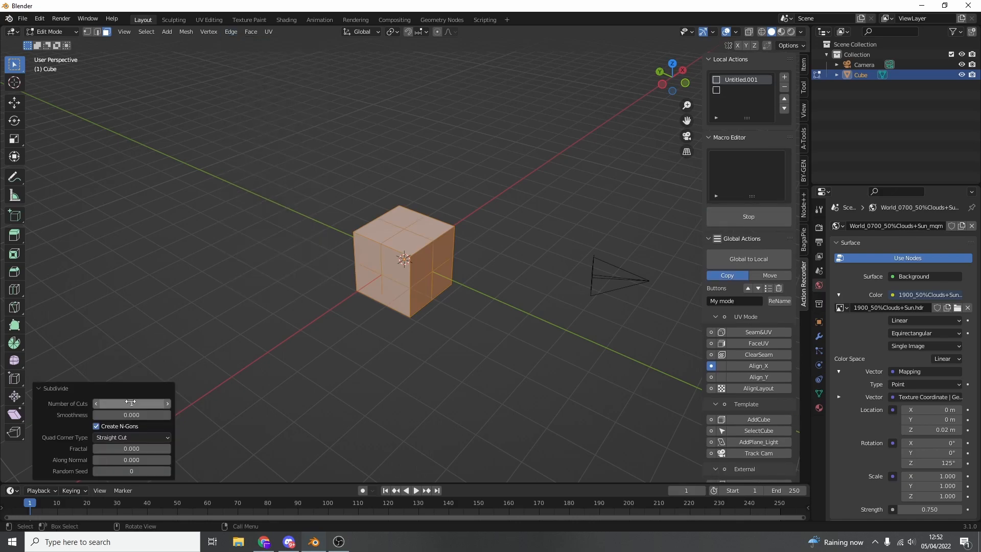
{"action": "left_click_drag", "start_coordinate": [131, 404], "coordinate": [144, 404]}
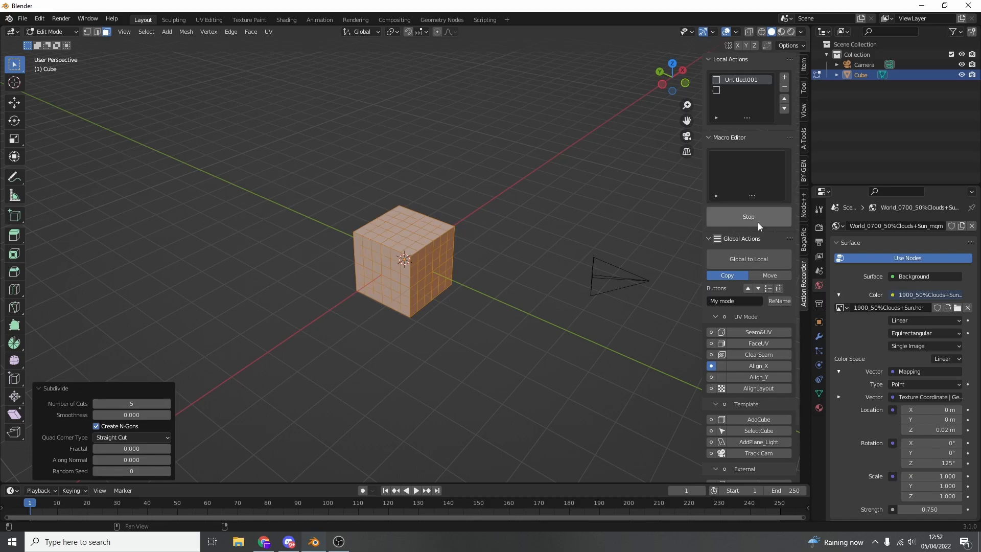
{"action": "left_click", "coordinate": [748, 217]}
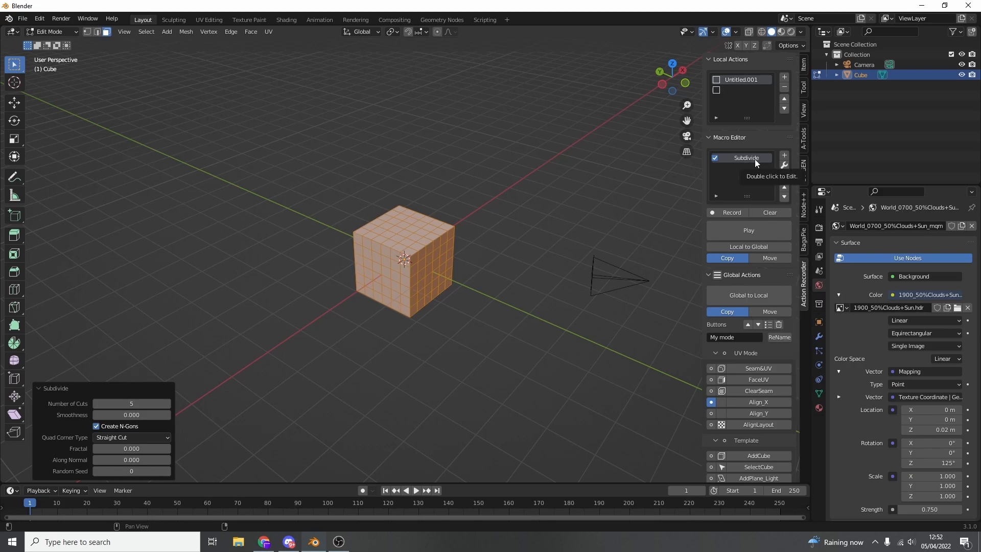
{"action": "double_click", "coordinate": [745, 158]}
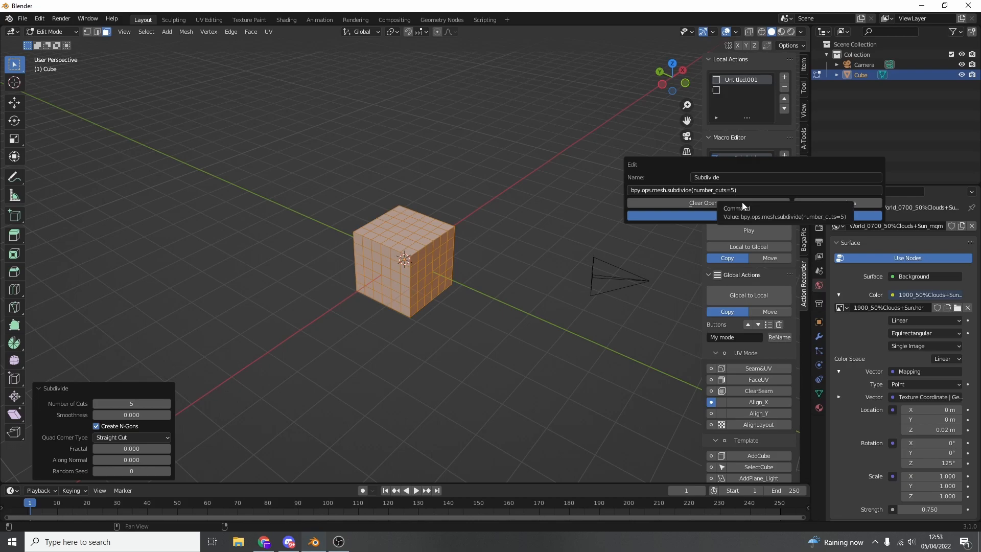
Confirm the Subdivide macro settings and give the local action an icon.
{"action": "left_click", "coordinate": [670, 215]}
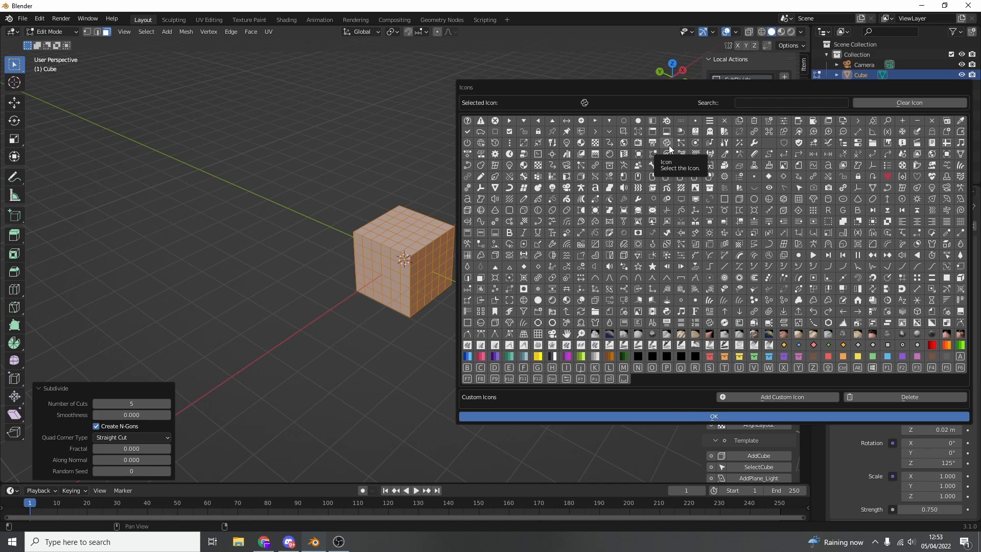
{"action": "left_click", "coordinate": [712, 416]}
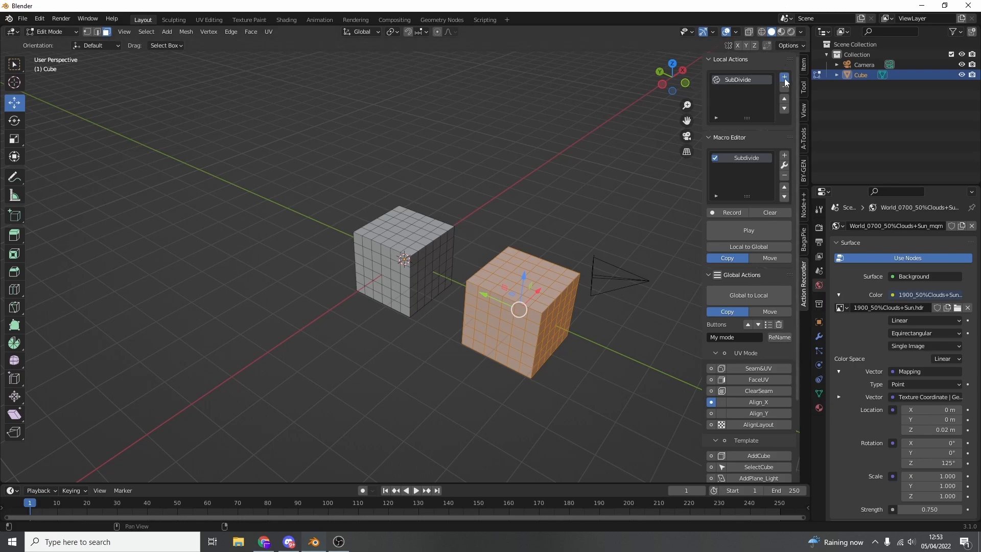
Add a second local action and record an Inset Faces and extrude on a selected cube face.
{"action": "left_click", "coordinate": [784, 76]}
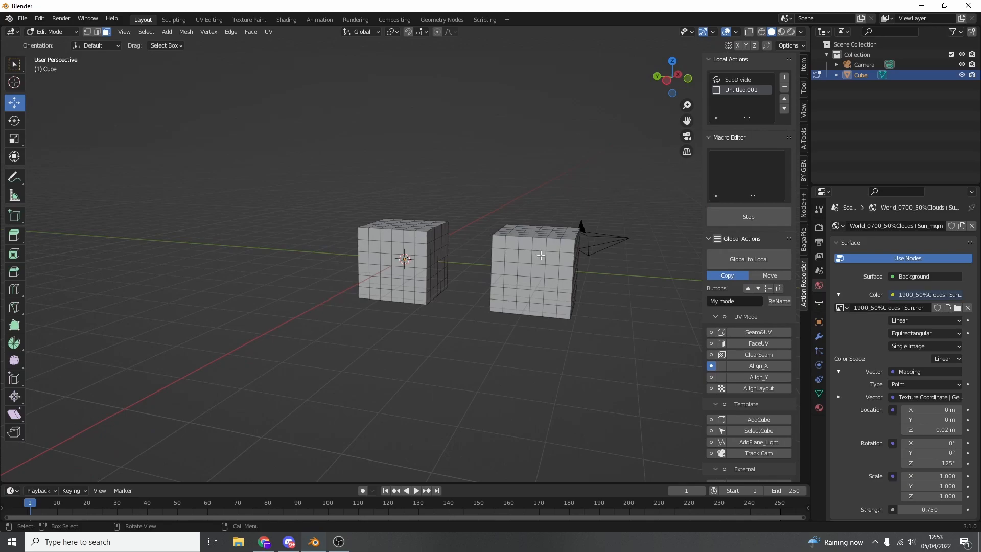
{"action": "left_click", "coordinate": [539, 255]}
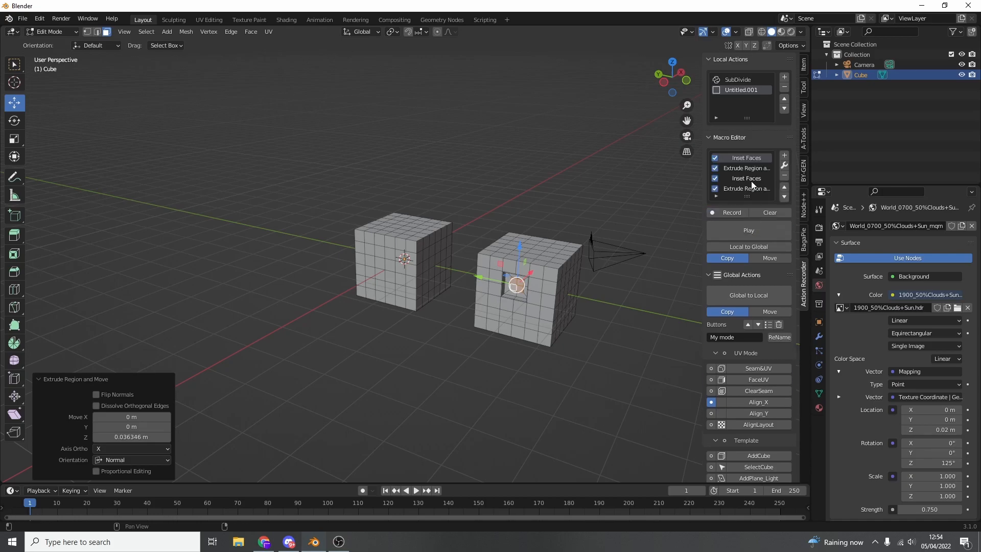
{"action": "mouse_move", "coordinate": [746, 188]}
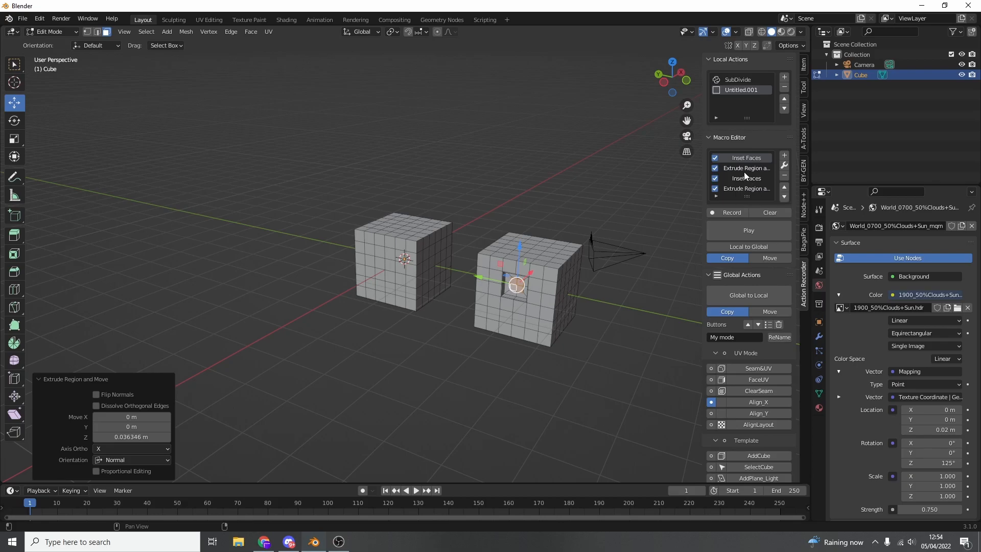
{"action": "mouse_move", "coordinate": [746, 178]}
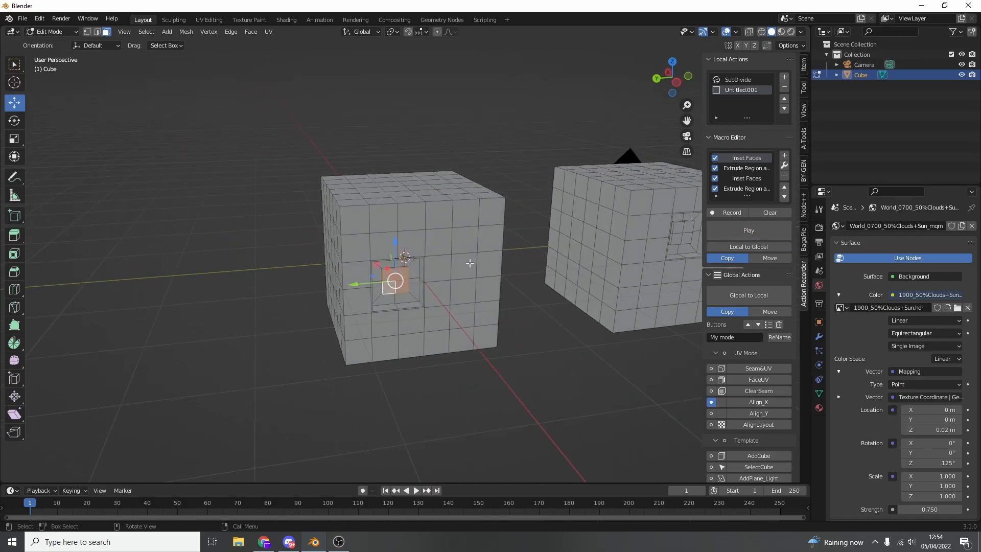
{"action": "left_click_drag", "start_coordinate": [395, 282], "coordinate": [459, 262]}
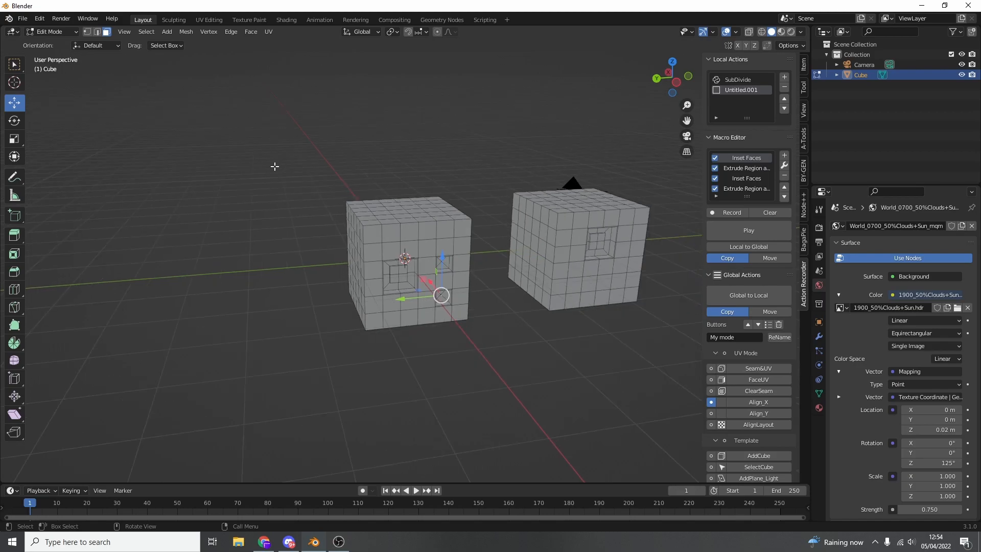
Save the project with the edited cubes as untitled.blend.
{"action": "left_click", "coordinate": [21, 18]}
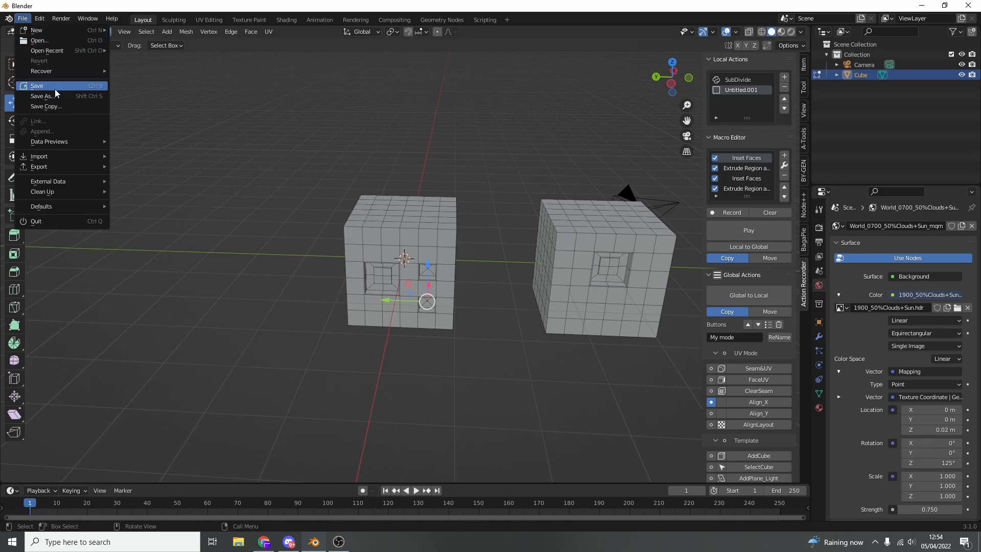
{"action": "left_click", "coordinate": [42, 96]}
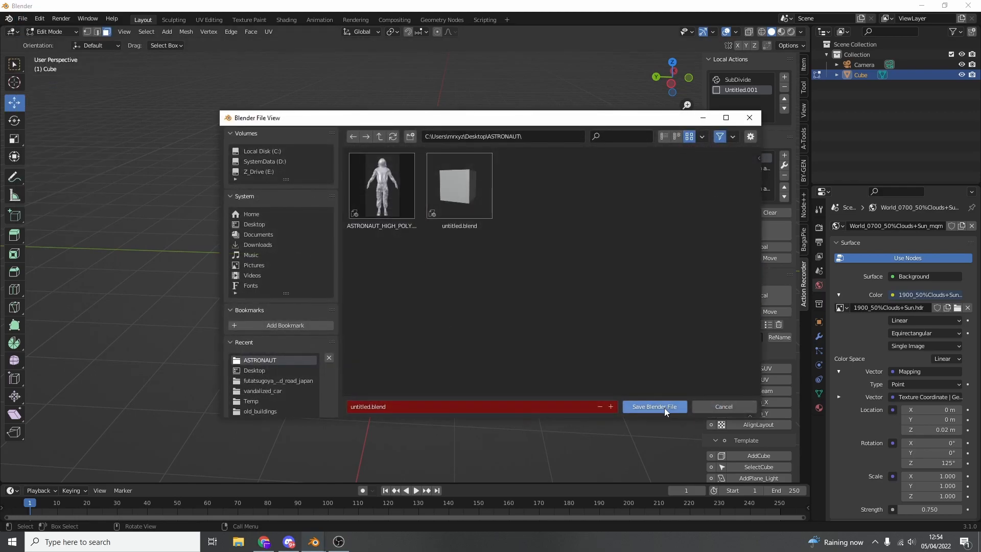
{"action": "left_click", "coordinate": [654, 406]}
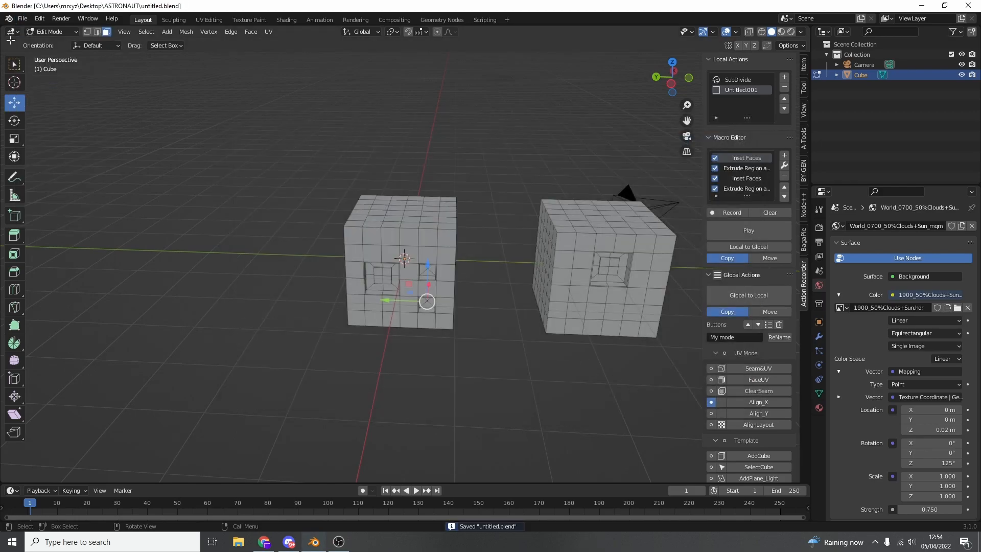
Start a fresh General scene and show the Action Recorder sidebar tab.
{"action": "left_click", "coordinate": [22, 19]}
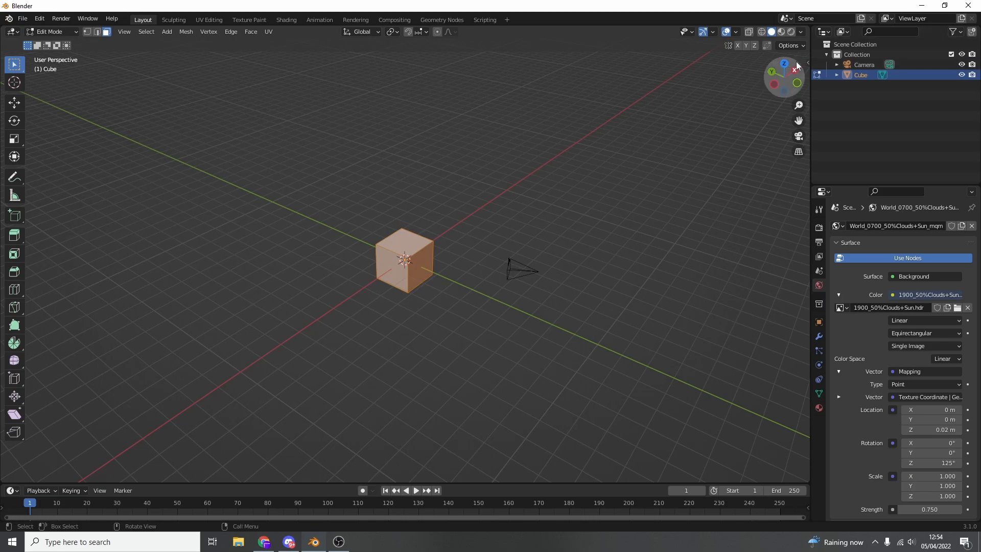
{"action": "left_click", "coordinate": [804, 285]}
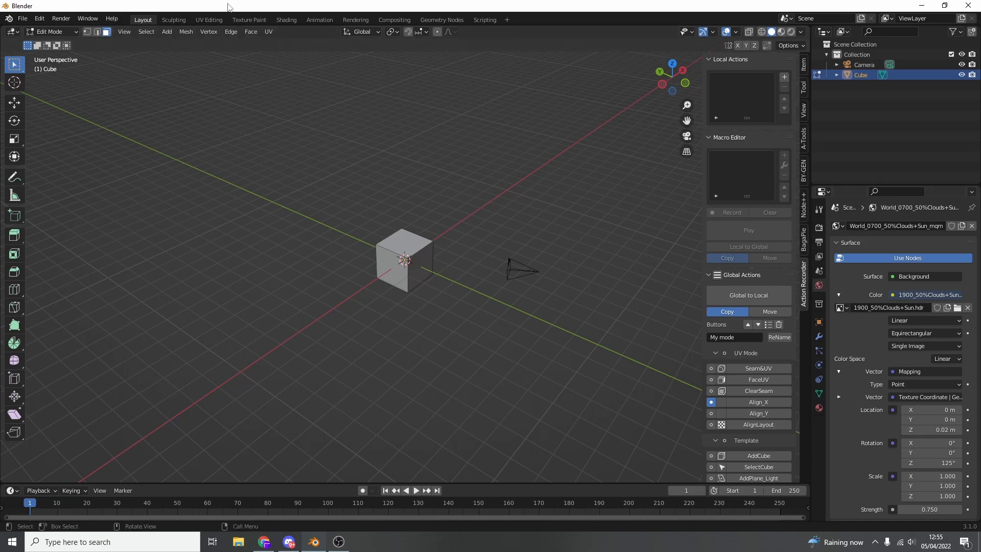
Reopen untitled.blend from Open Recent, restoring both cubes and the local actions.
{"action": "left_click", "coordinate": [22, 18]}
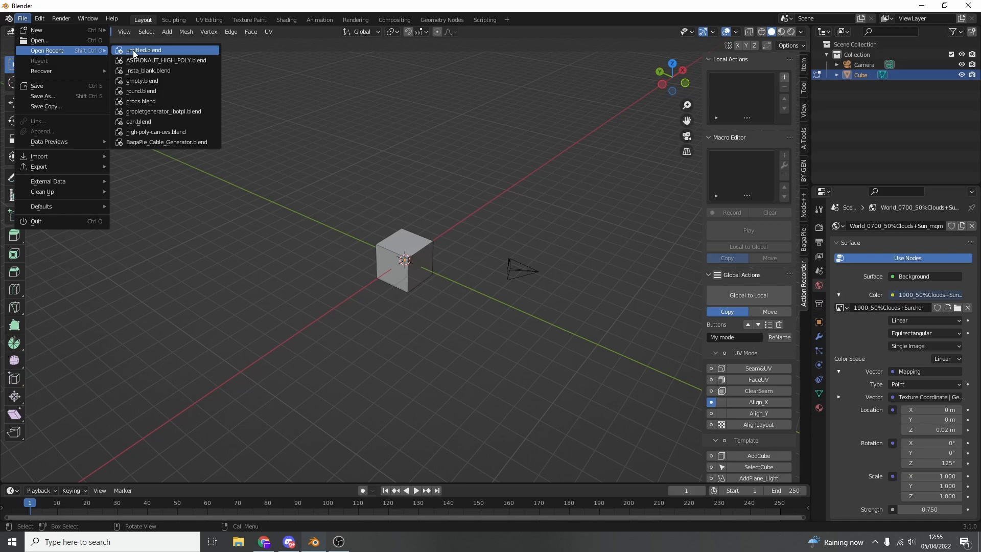
{"action": "left_click", "coordinate": [143, 50]}
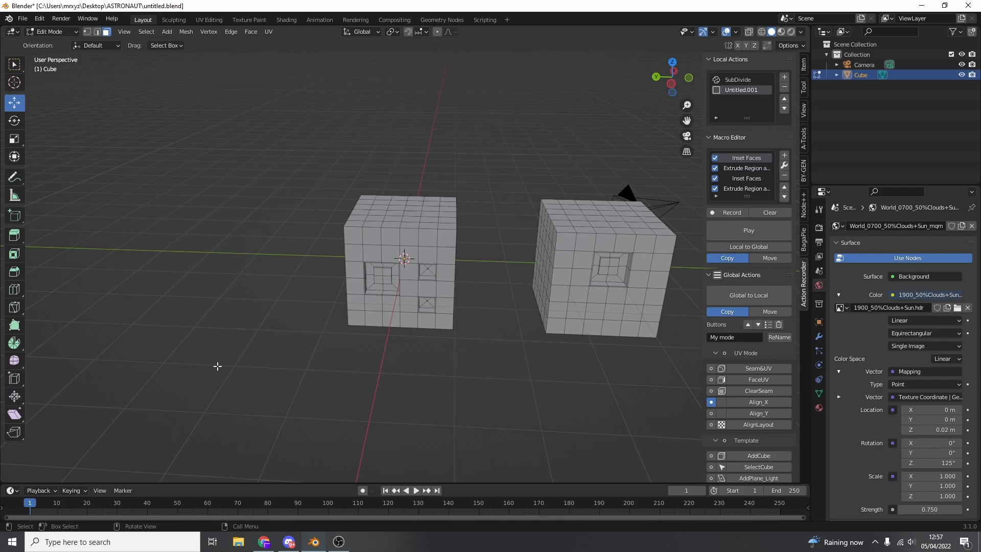
{"action": "mouse_move", "coordinate": [473, 175]}
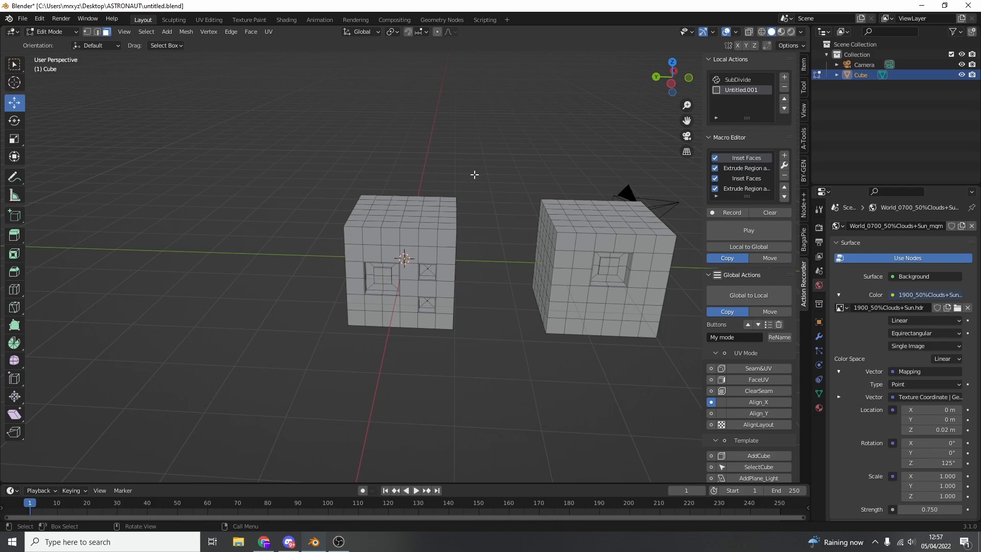
Rename the Untitled.001 local action to Inset.
{"action": "double_click", "coordinate": [740, 90]}
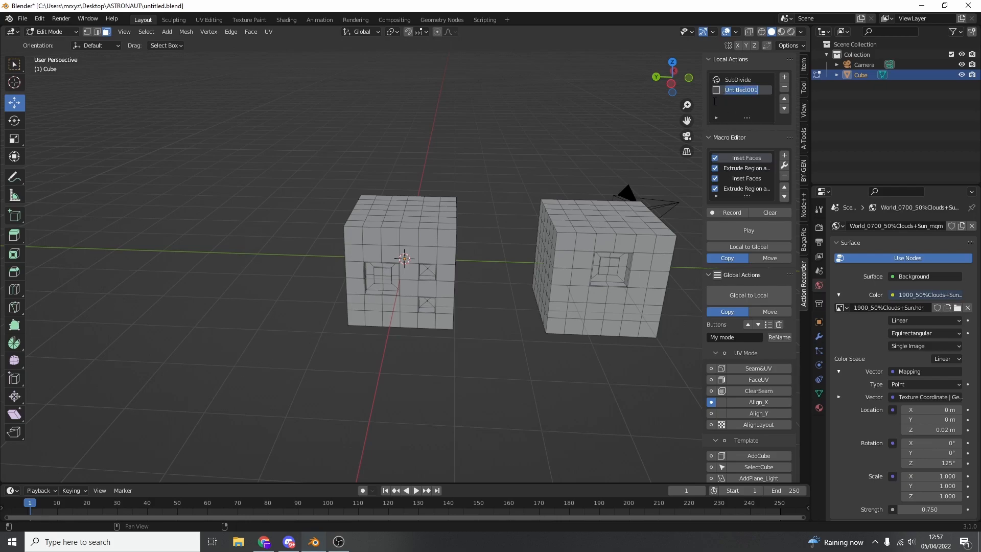
{"action": "type", "text": "Inset"}
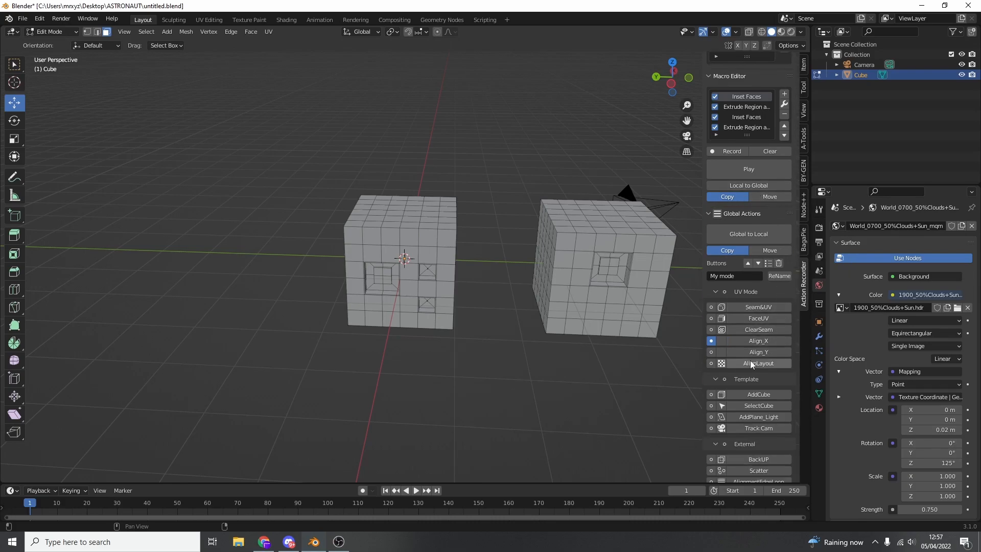
{"action": "mouse_move", "coordinate": [757, 318]}
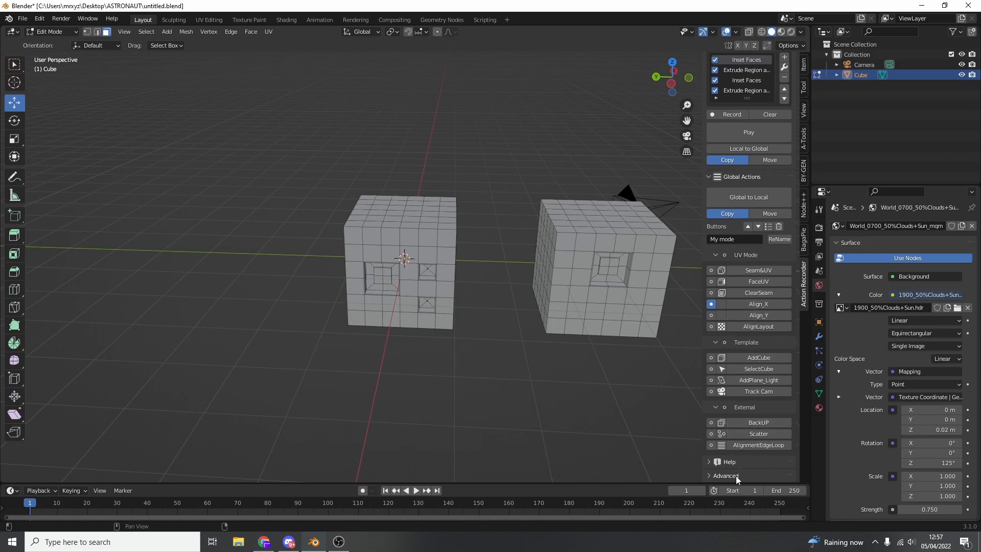
Create a My Tools category under Advanced for the 3D Viewport in Edit Mode Mesh.
{"action": "left_click", "coordinate": [725, 475]}
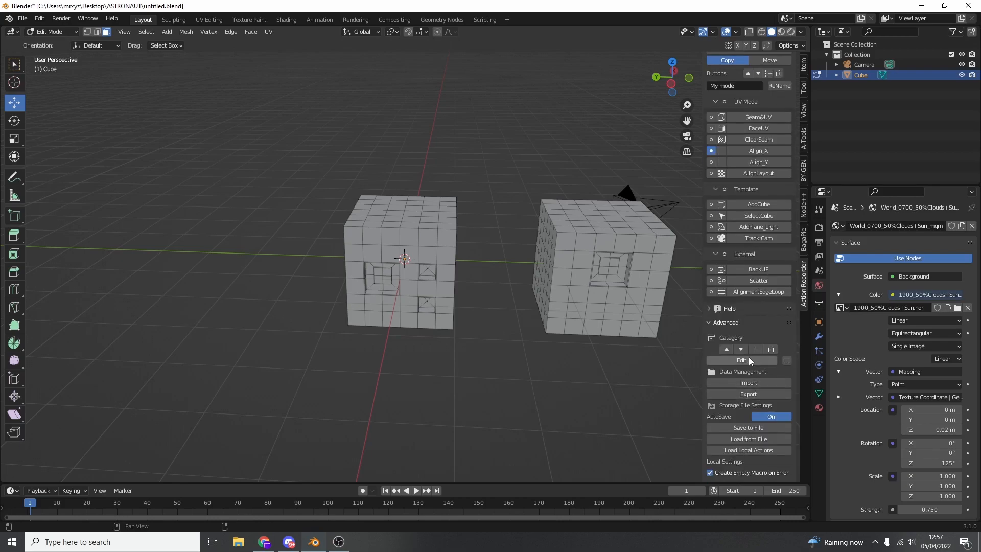
{"action": "left_click", "coordinate": [755, 349]}
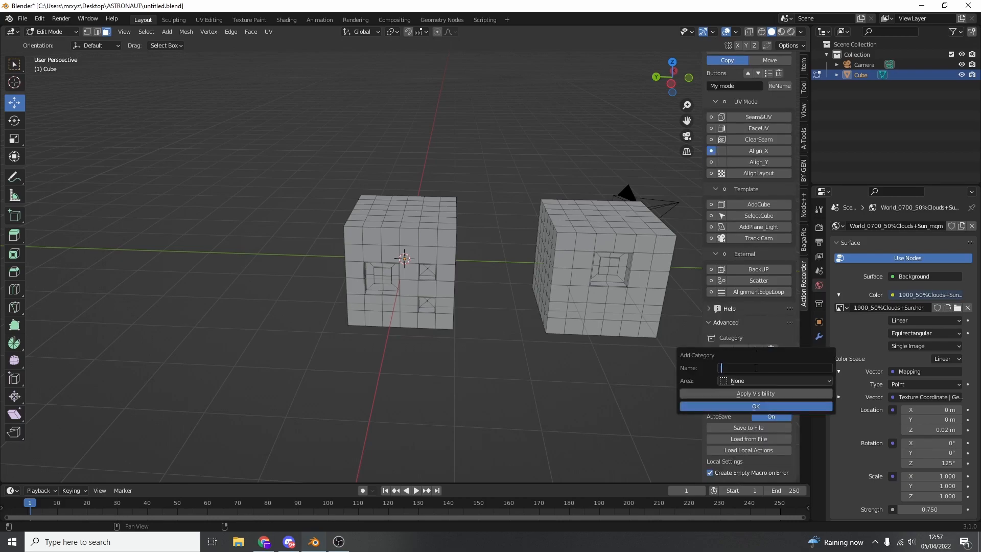
{"action": "type", "text": "My Tools"}
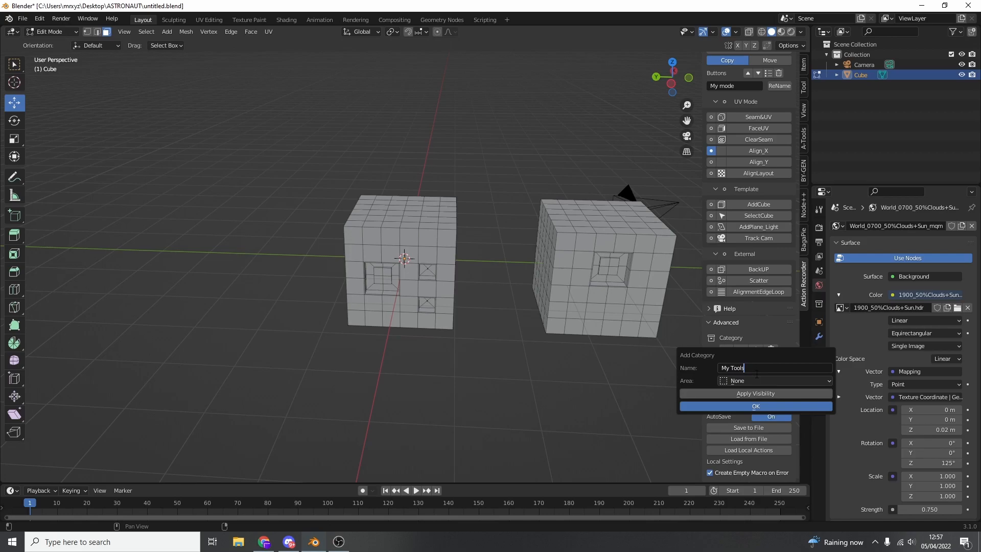
{"action": "left_click", "coordinate": [775, 380]}
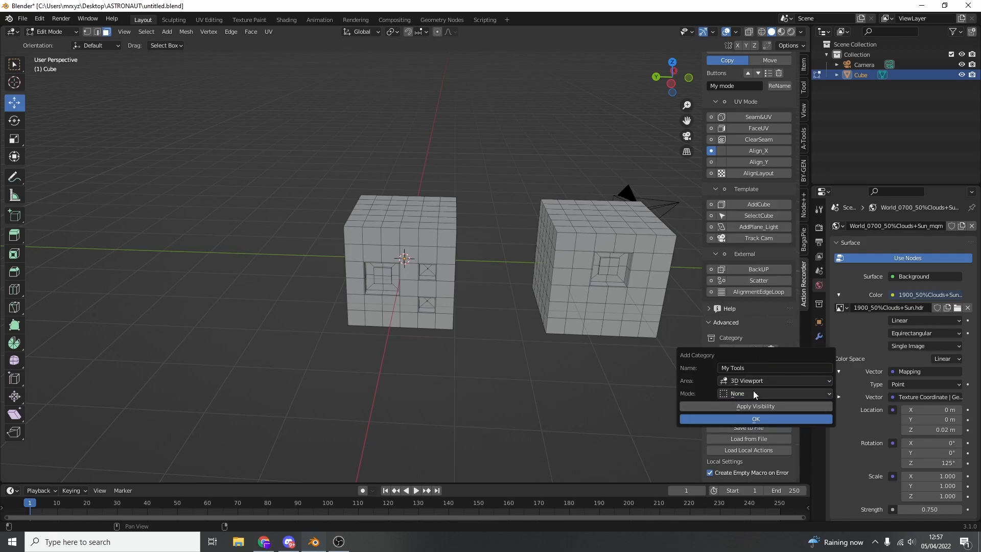
{"action": "left_click", "coordinate": [775, 392]}
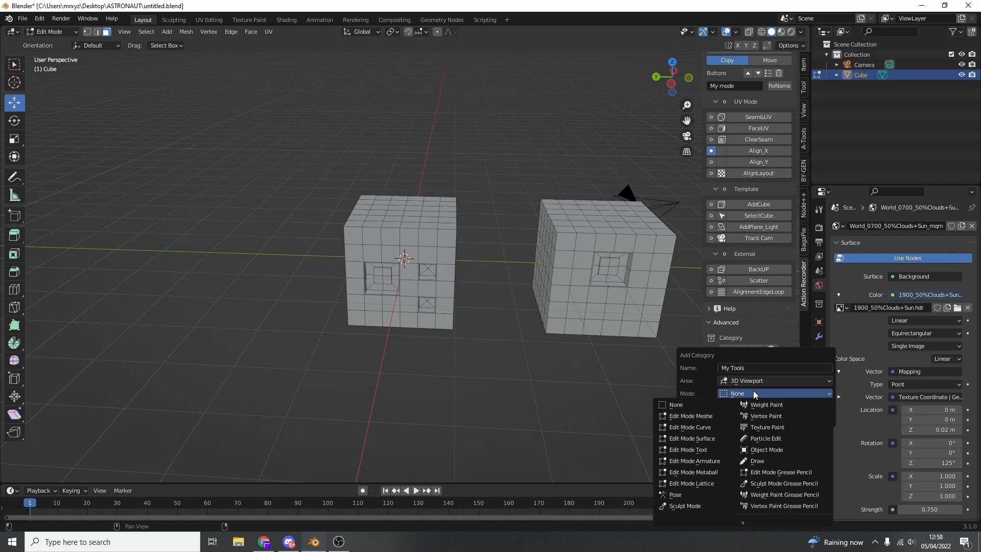
{"action": "left_click", "coordinate": [690, 416]}
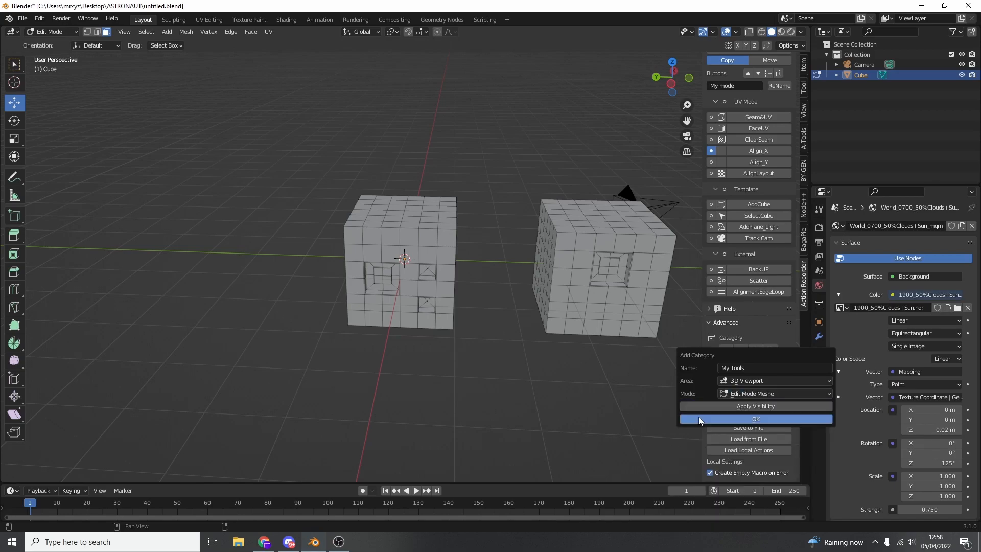
{"action": "left_click", "coordinate": [754, 406]}
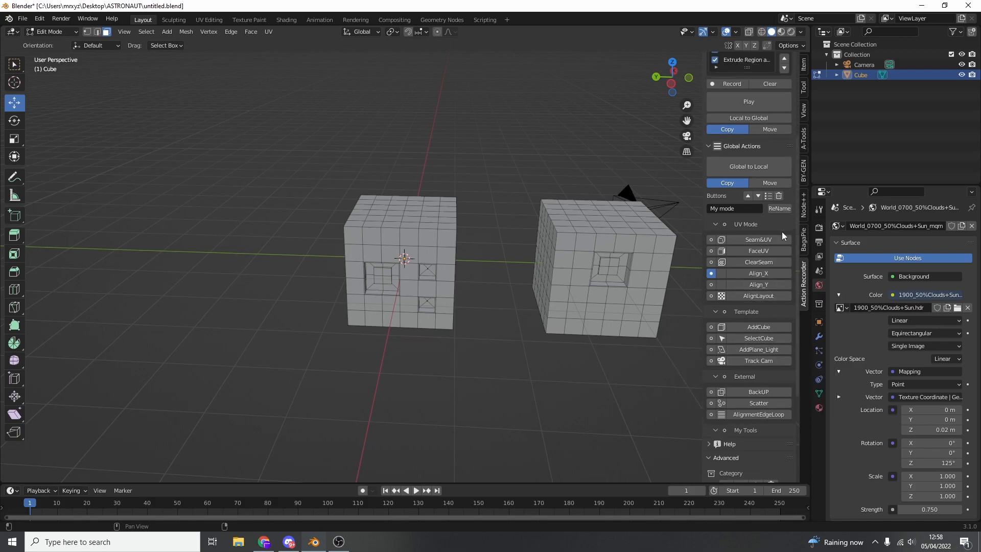
{"action": "mouse_move", "coordinate": [748, 118]}
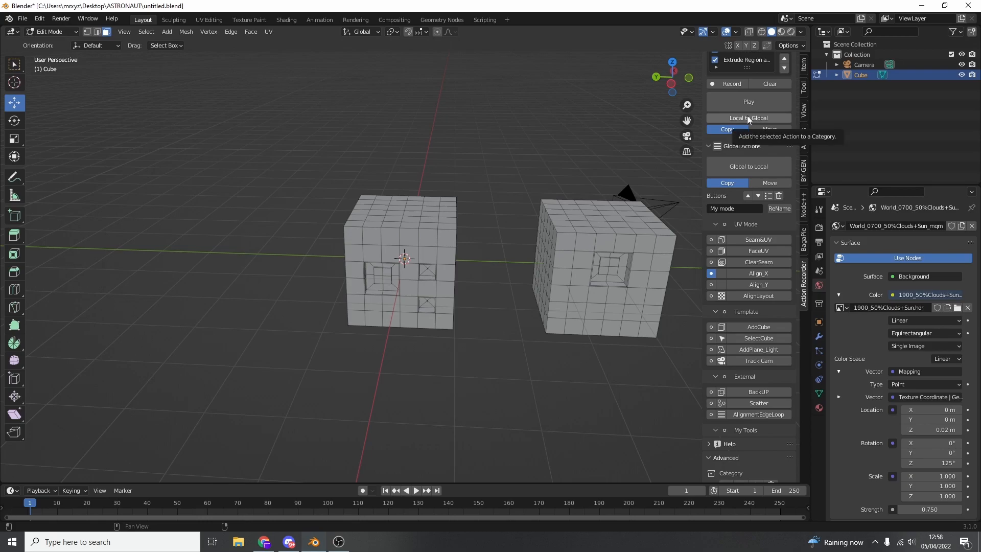
Move the Inset action to the global My Tools category, then begin a new file.
{"action": "left_click", "coordinate": [748, 118]}
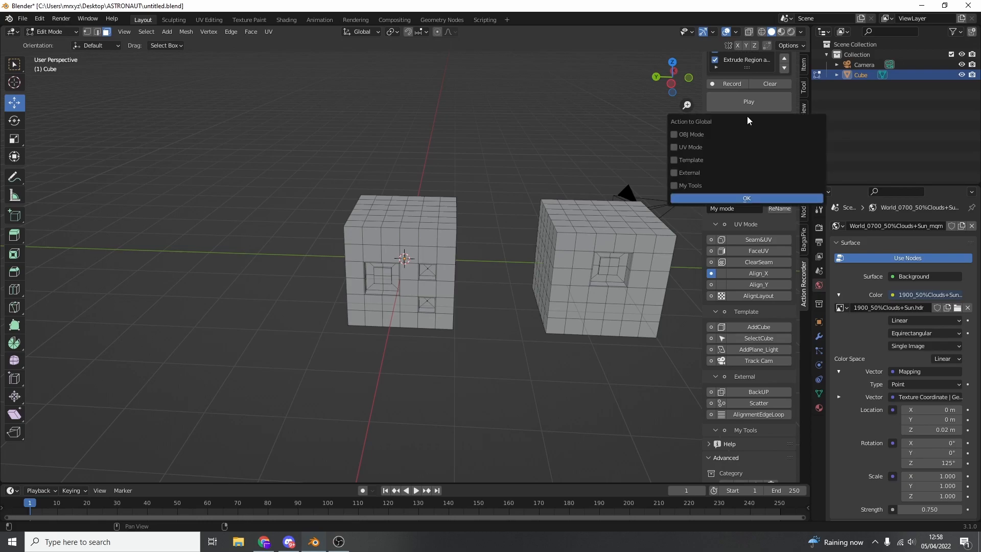
{"action": "left_click", "coordinate": [673, 185]}
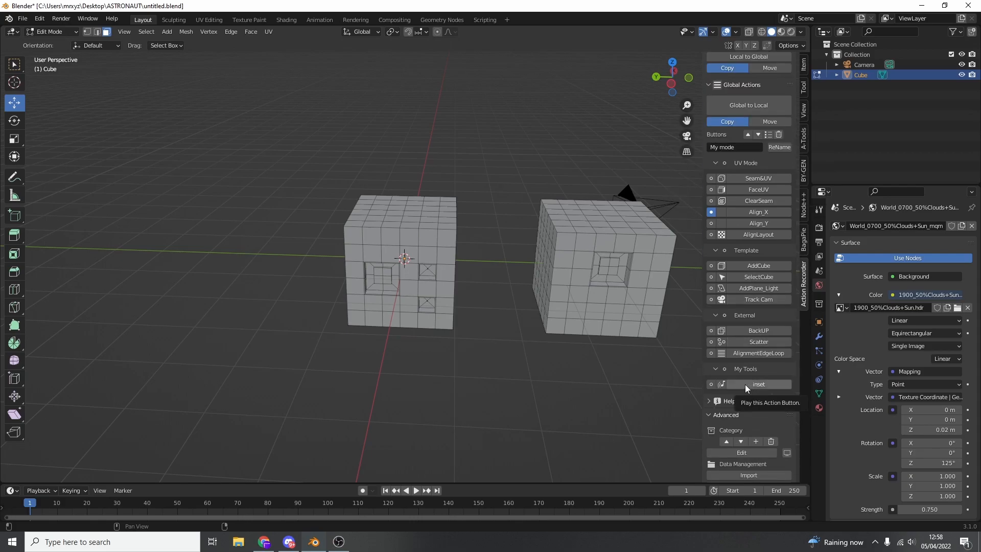
{"action": "left_click", "coordinate": [22, 19]}
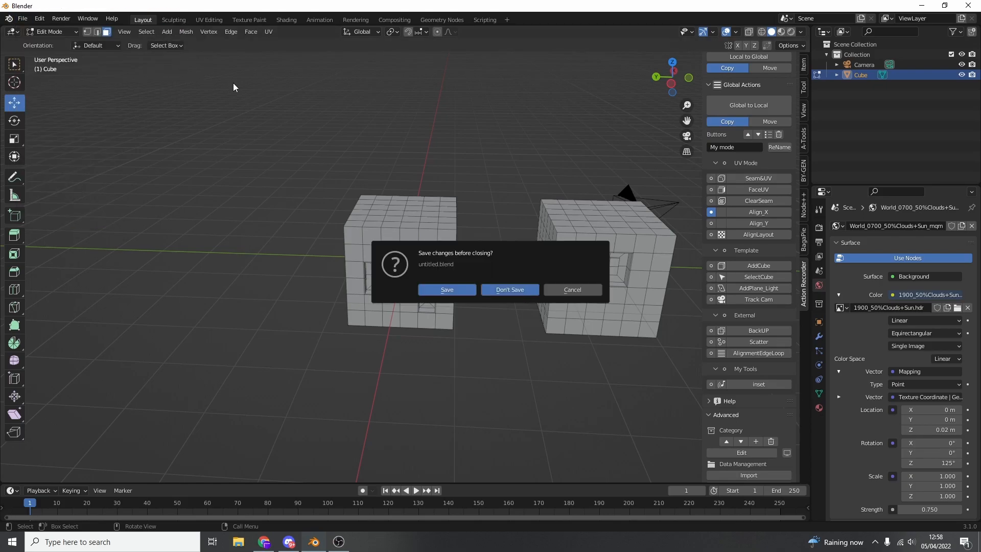
Discard changes to start a fresh scene and show the Action Recorder sidebar with empty local actions.
{"action": "left_click", "coordinate": [509, 289]}
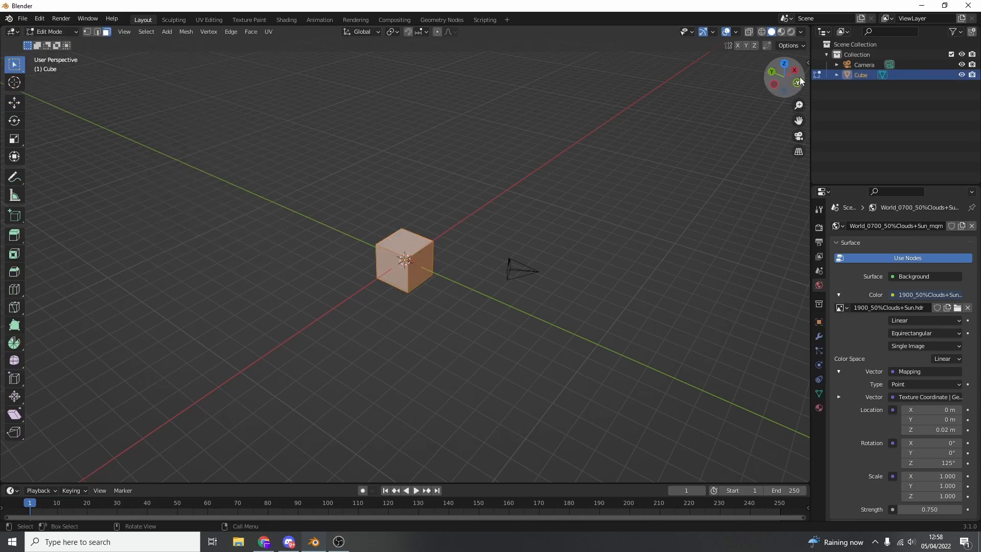
{"action": "left_click", "coordinate": [804, 285]}
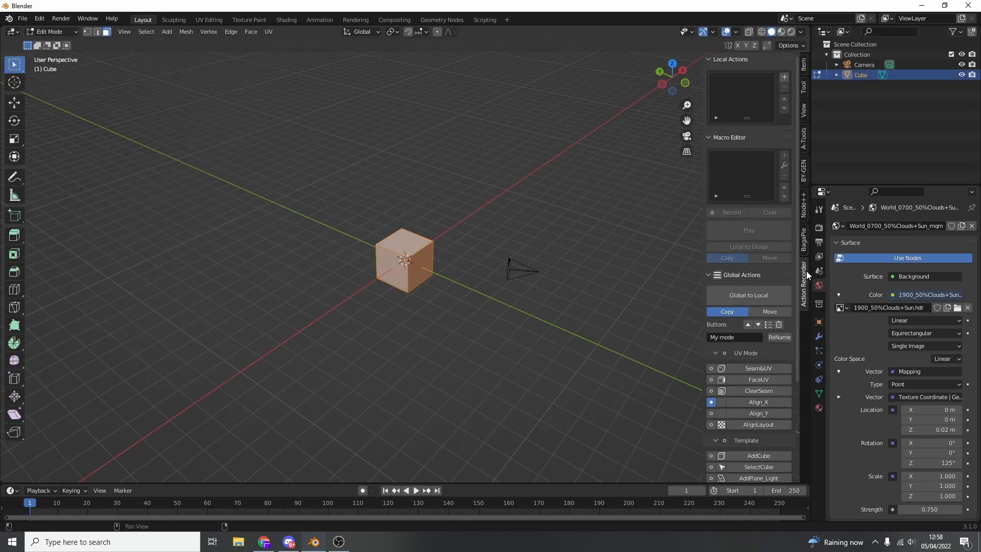